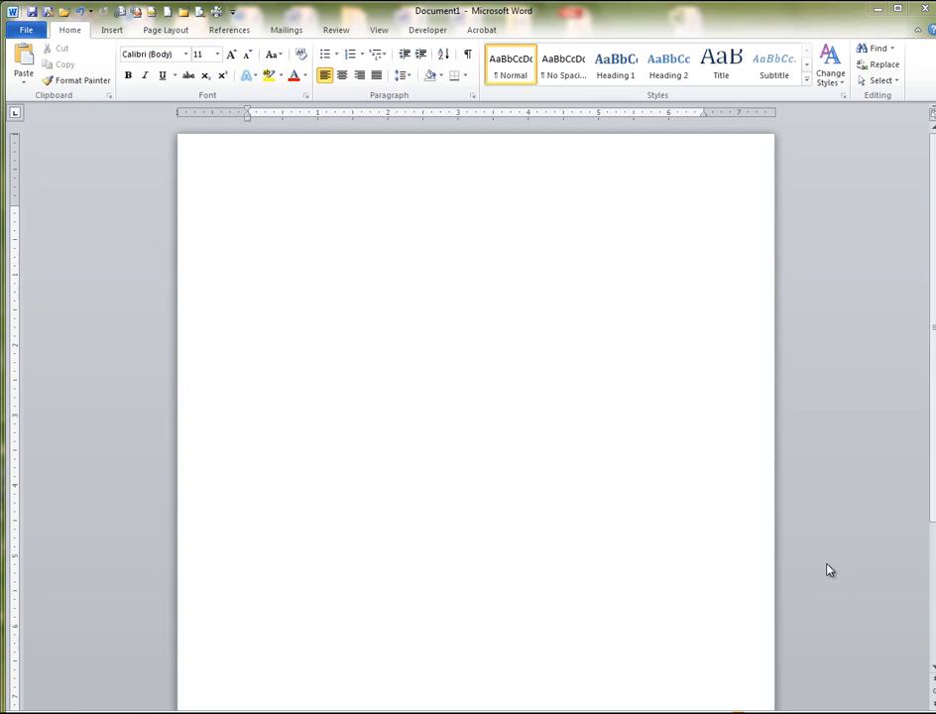
pyautogui.moveTo(374, 453)
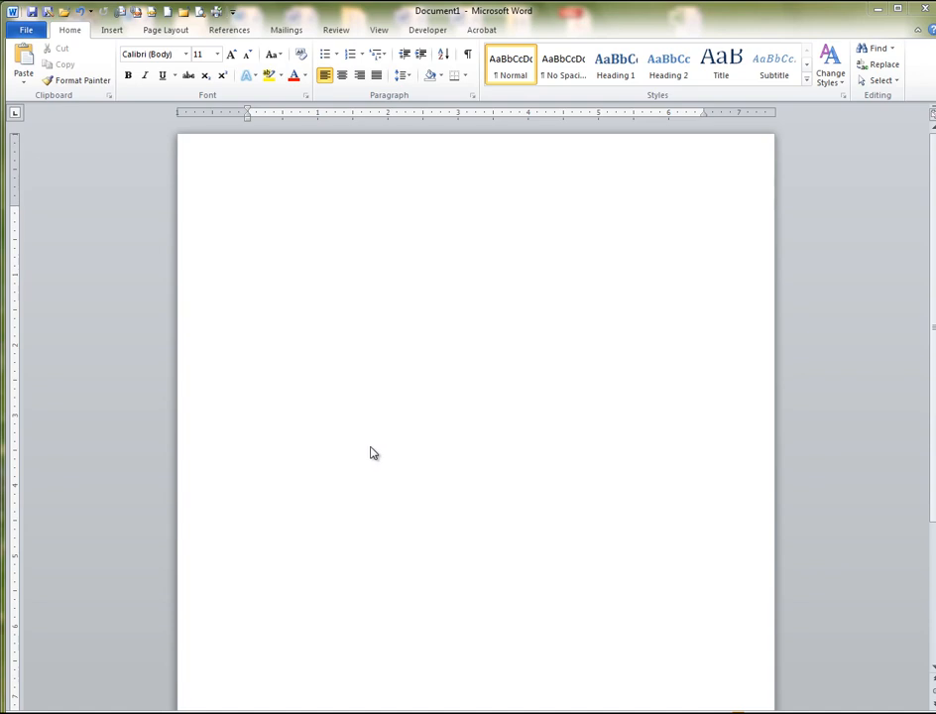
pyautogui.moveTo(331, 447)
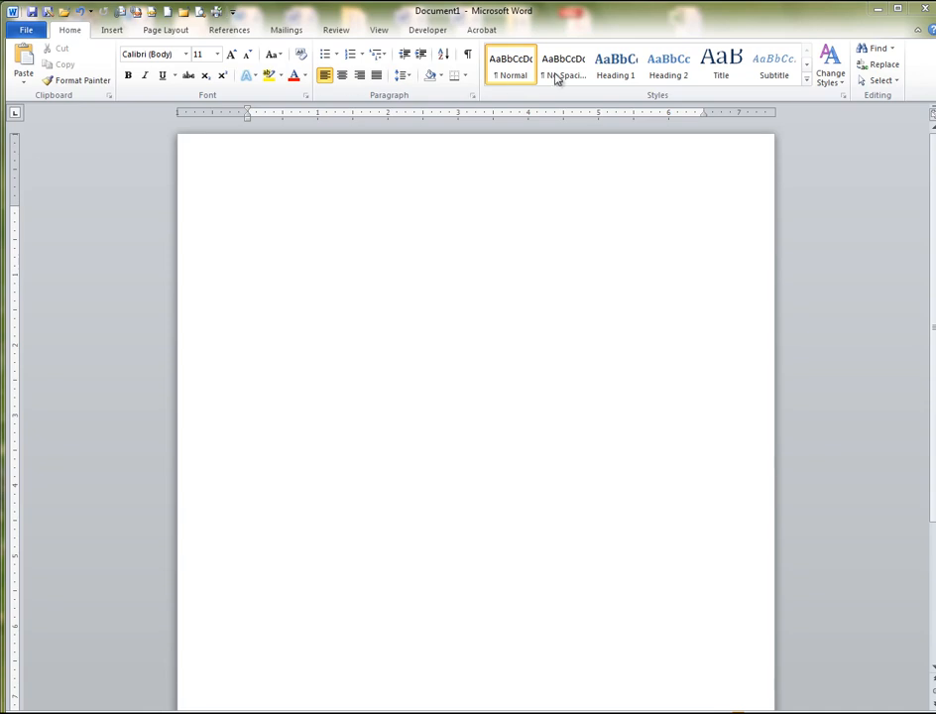
# Step: Apply the No Spacing style with Times New Roman and a larger line spacing
pyautogui.click(563, 65)
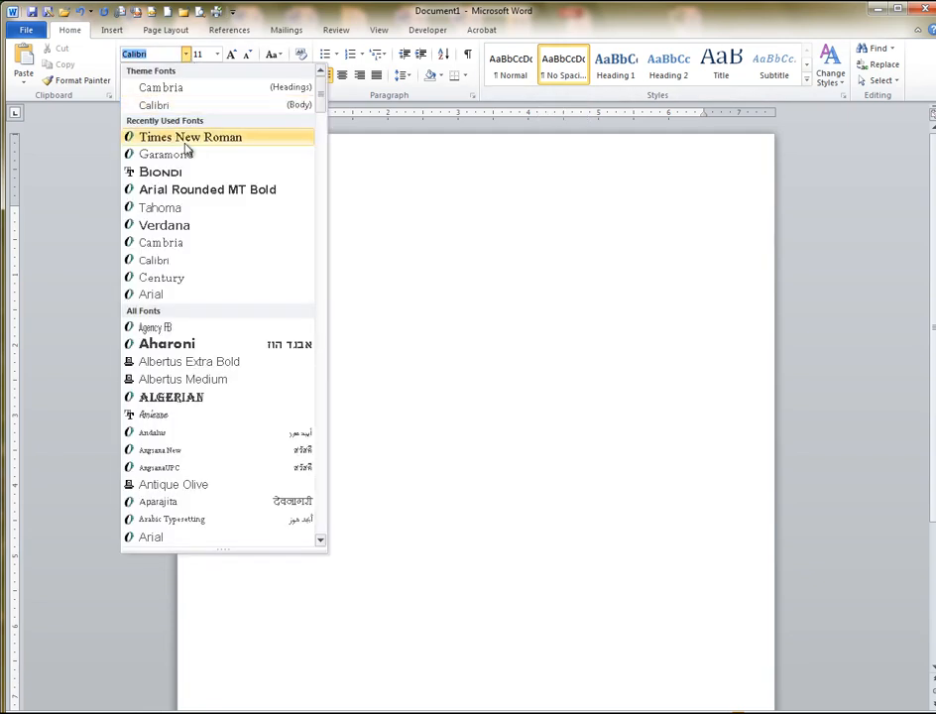
pyautogui.click(190, 137)
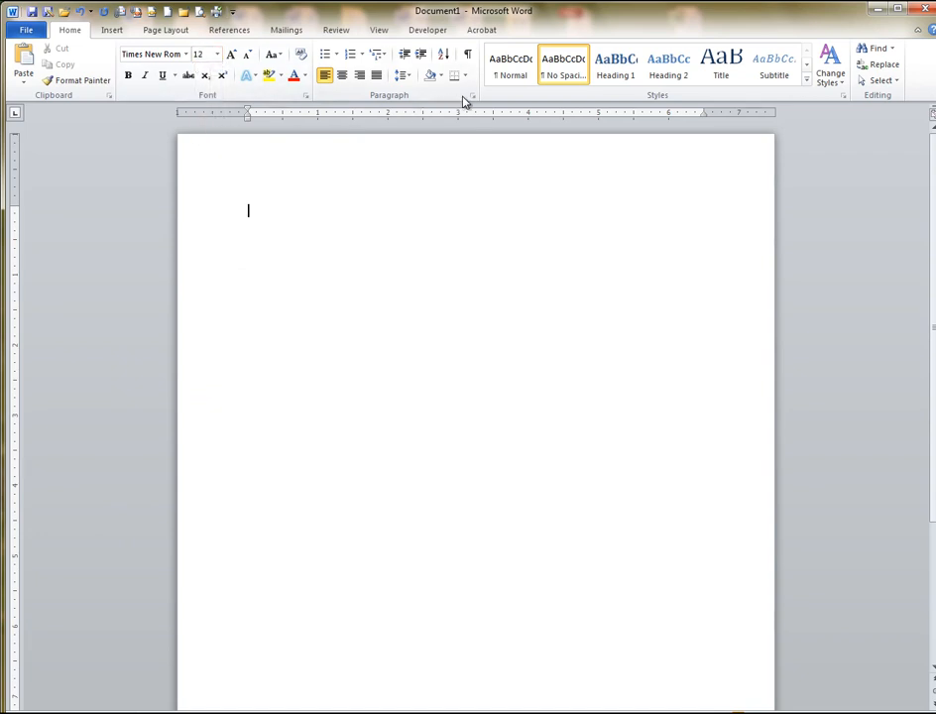
pyautogui.click(401, 75)
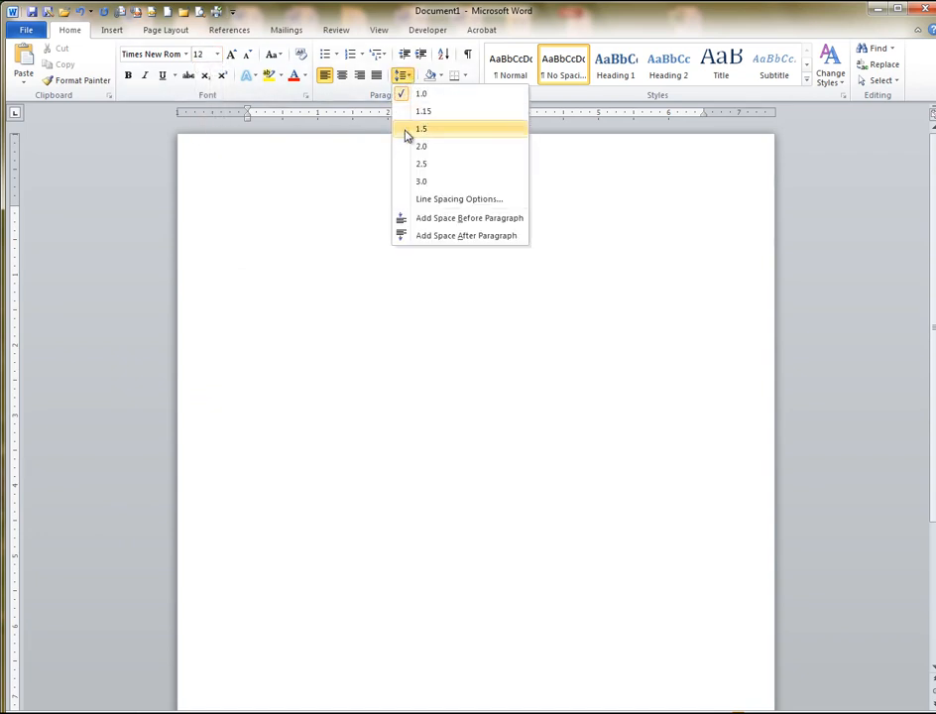
pyautogui.click(421, 128)
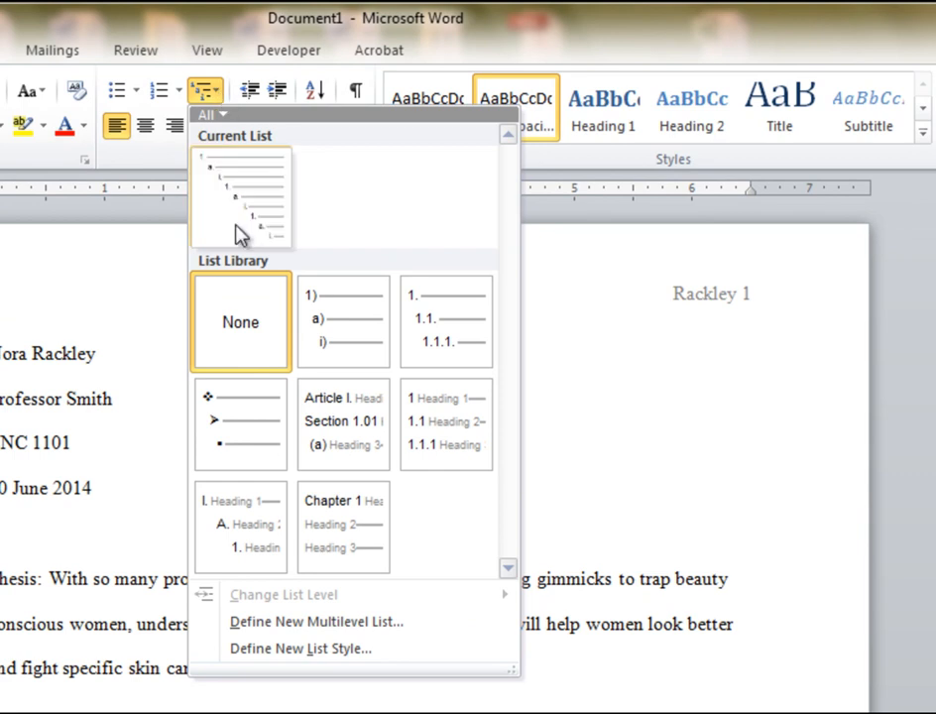
# Step: Start a new multilevel list definition from the Multilevel List gallery
pyautogui.click(315, 620)
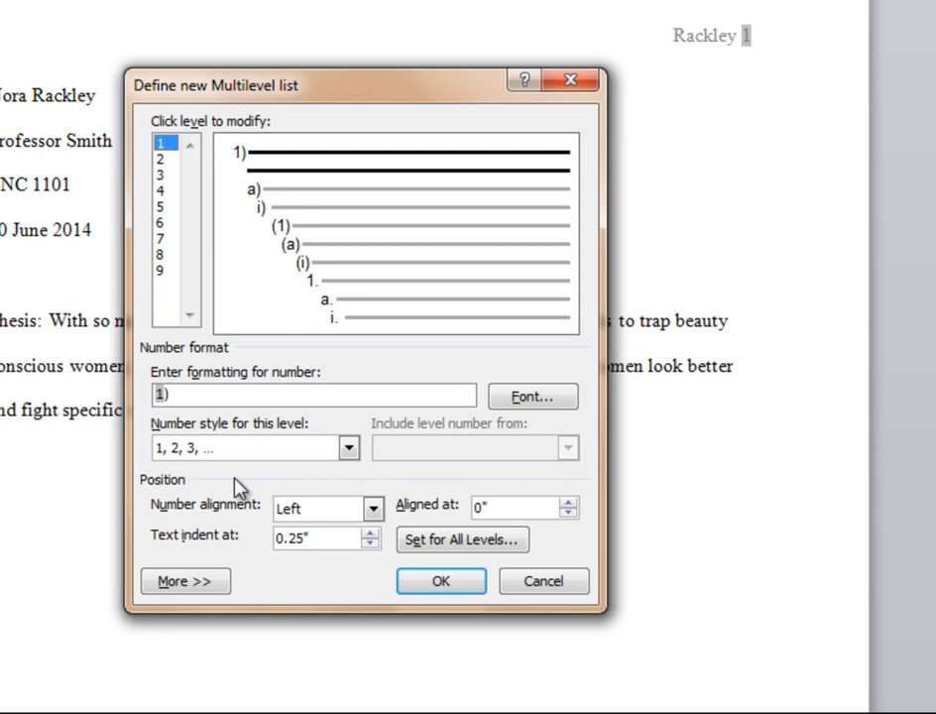
# Step: Number level 1 with Roman numerals followed by a period (I.)
pyautogui.click(348, 448)
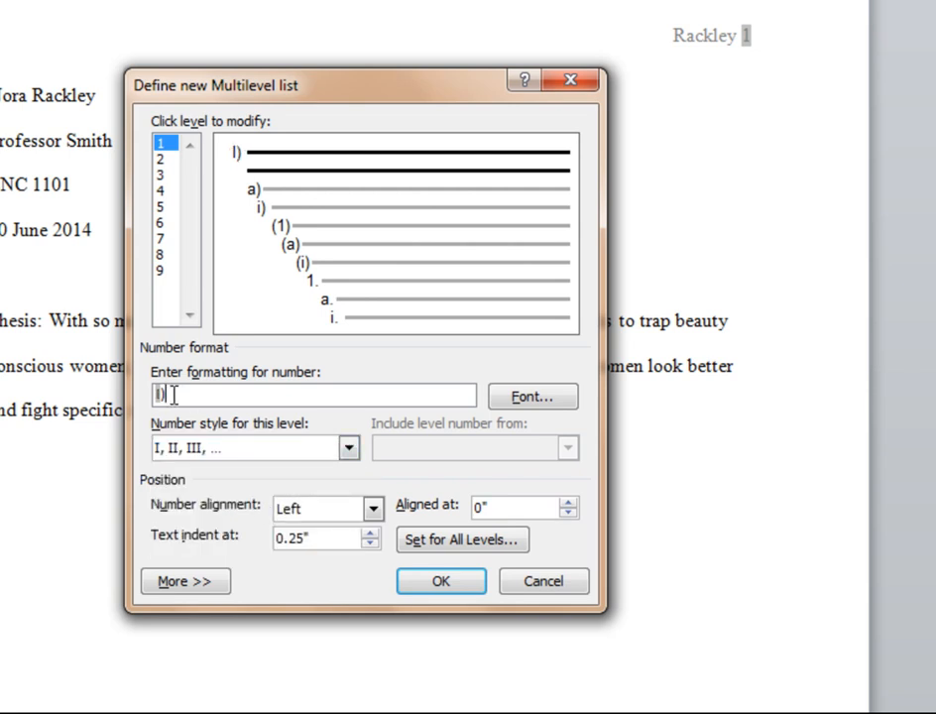
pyautogui.press('Backspace')
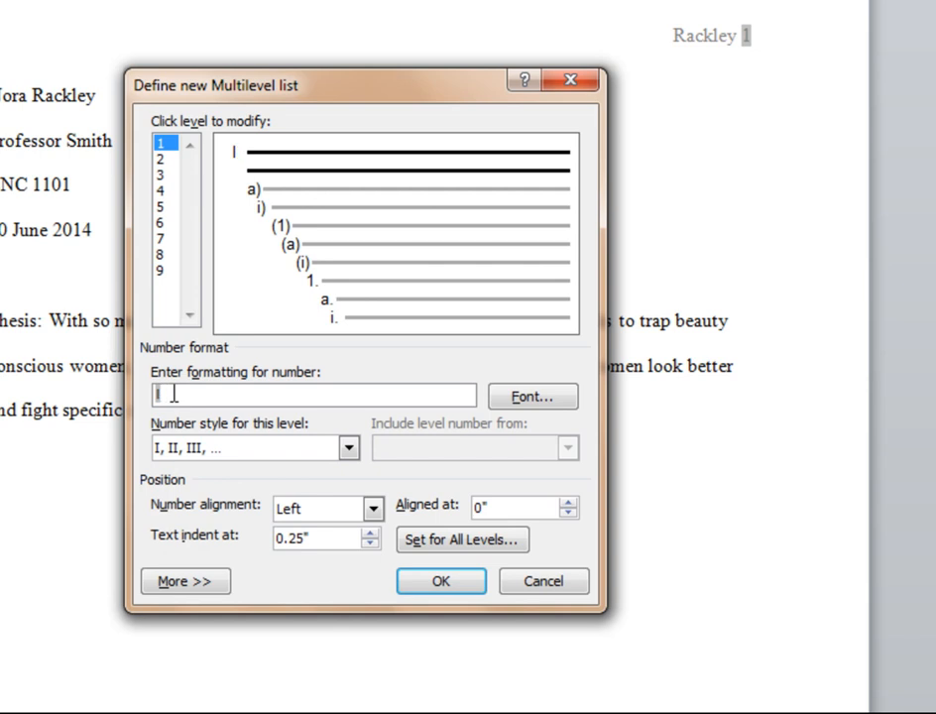
pyautogui.write('.')
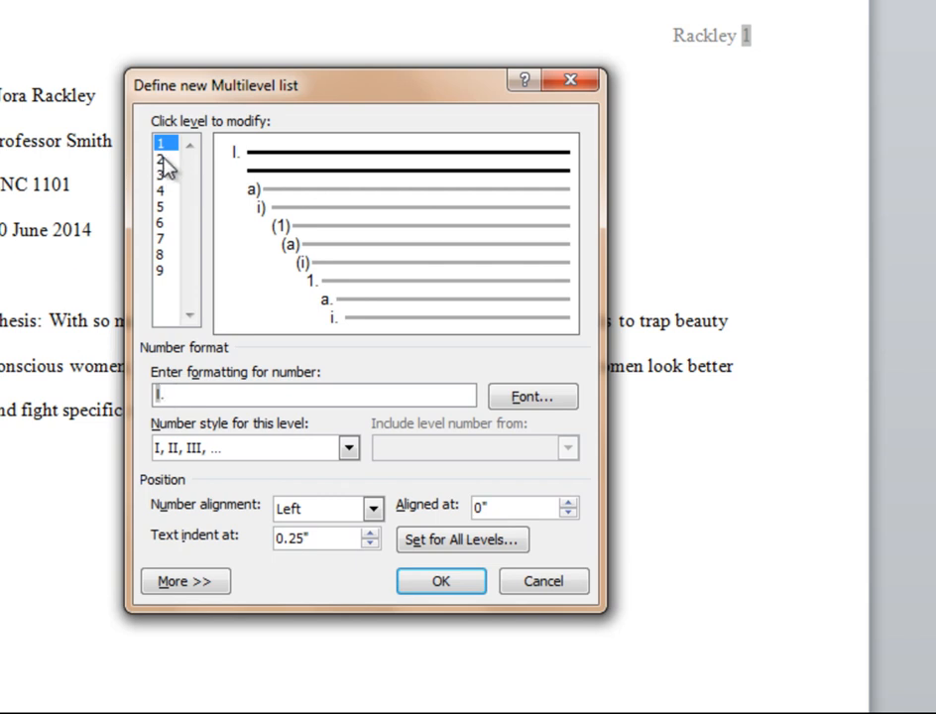
pyautogui.click(161, 159)
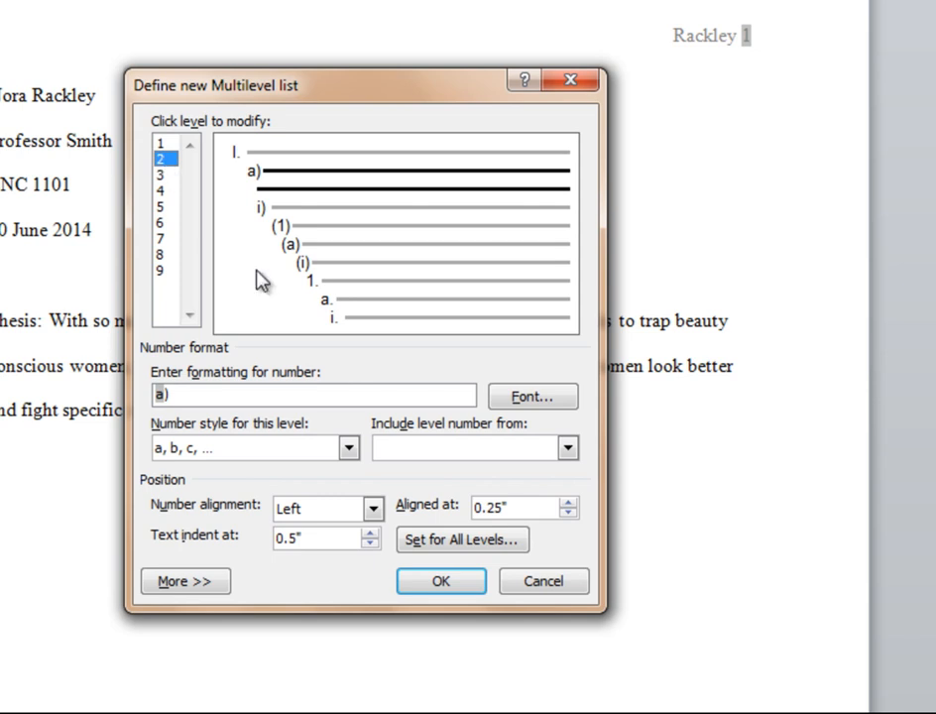
# Step: Letter level 2 with capital letters followed by a period (A.)
pyautogui.click(348, 447)
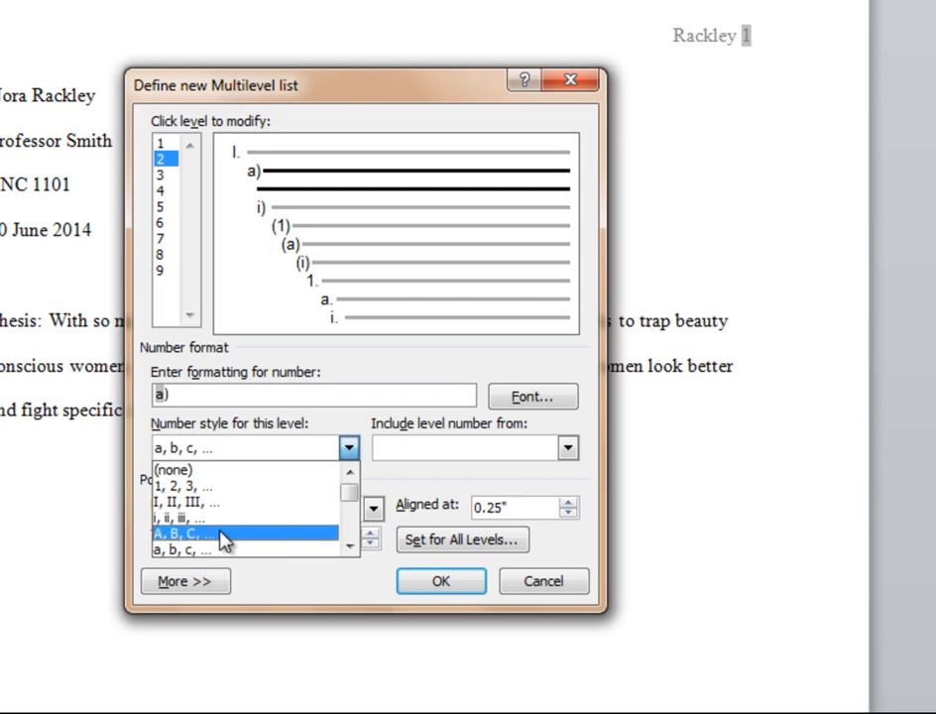
pyautogui.click(178, 535)
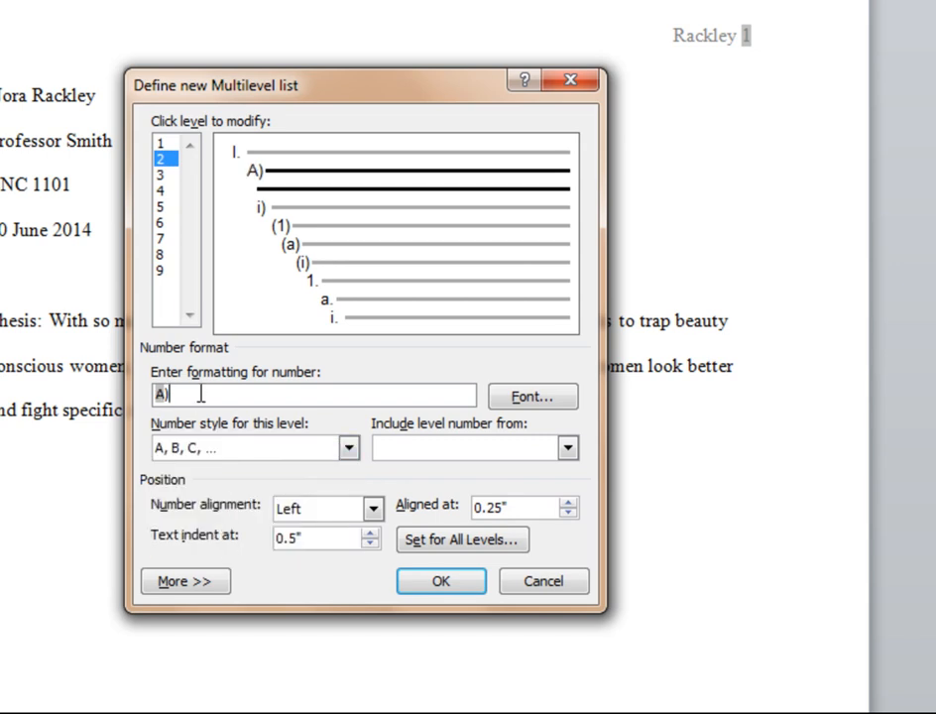
pyautogui.press('BackSpace')
pyautogui.write('.')
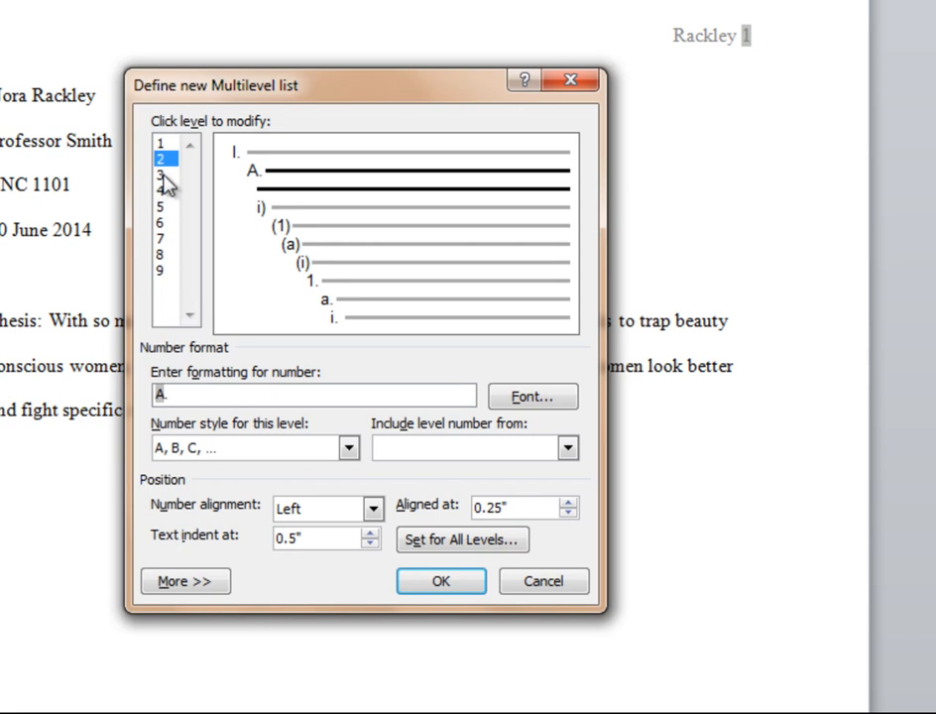
pyautogui.click(159, 171)
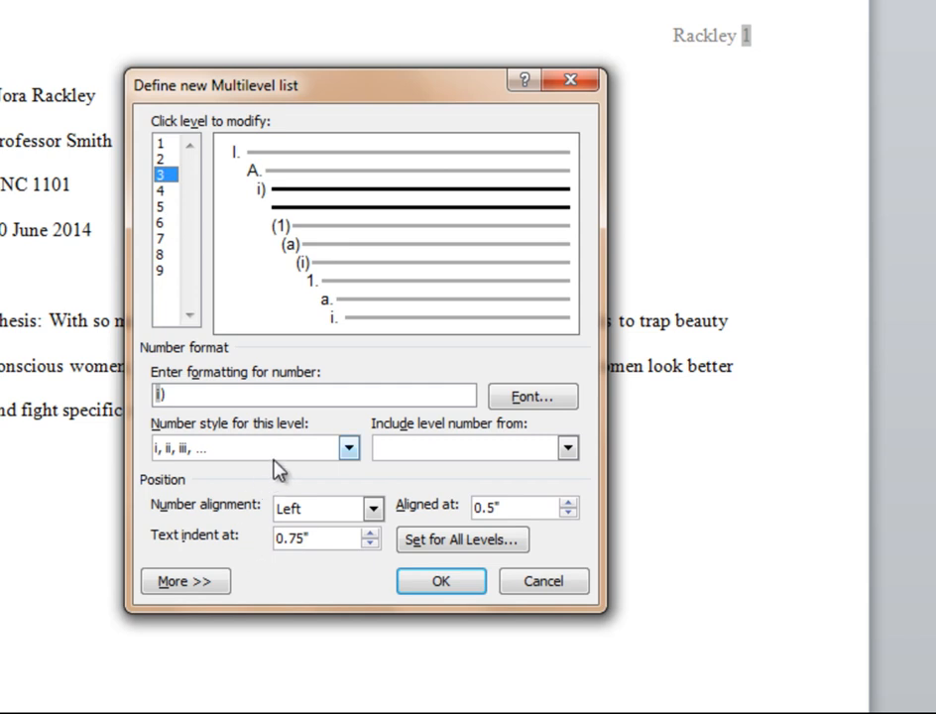
# Step: Number level 3 with Arabic numerals followed by a period (1.)
pyautogui.click(349, 447)
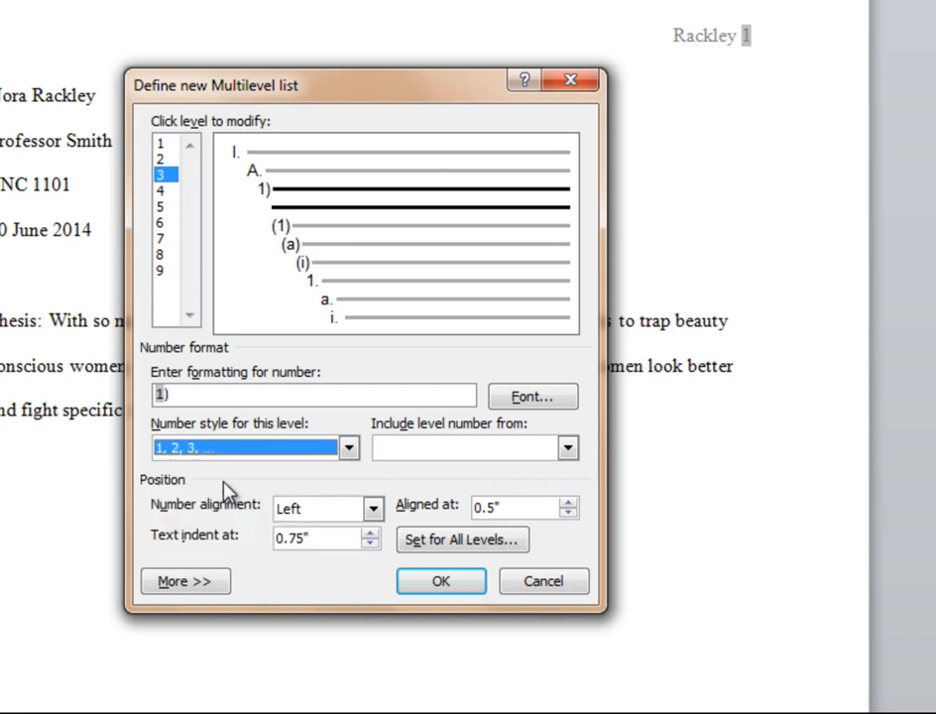
pyautogui.click(312, 395)
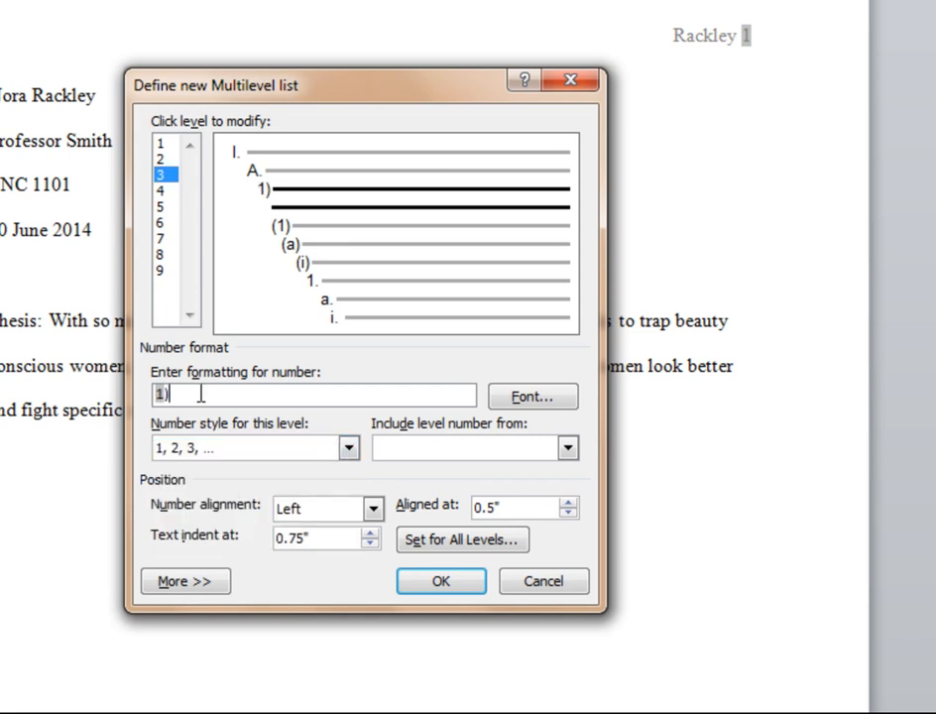
pyautogui.write('1.')
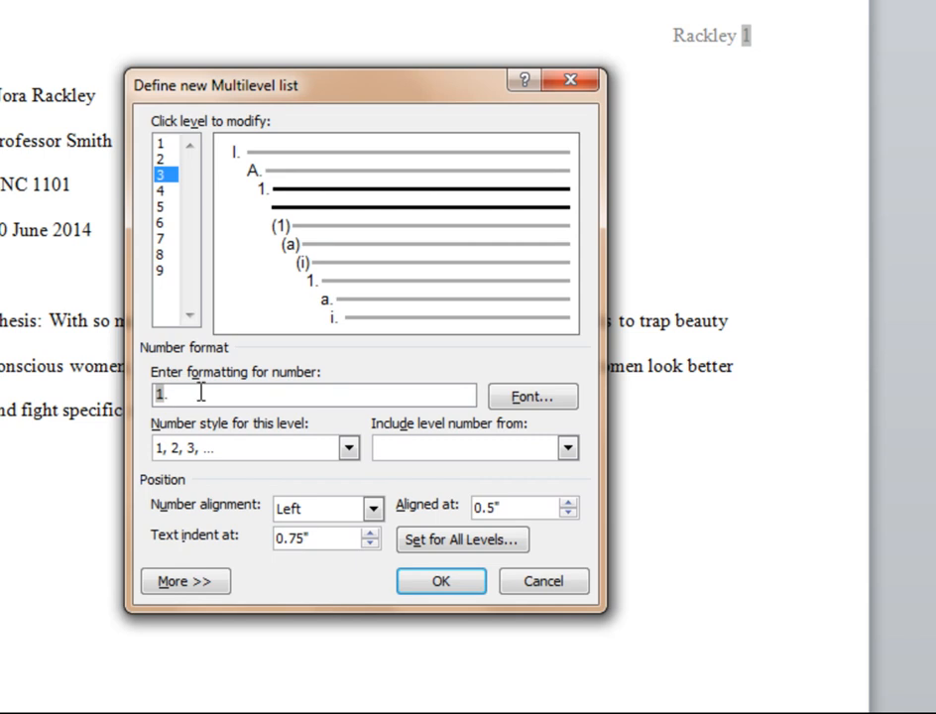
pyautogui.click(160, 189)
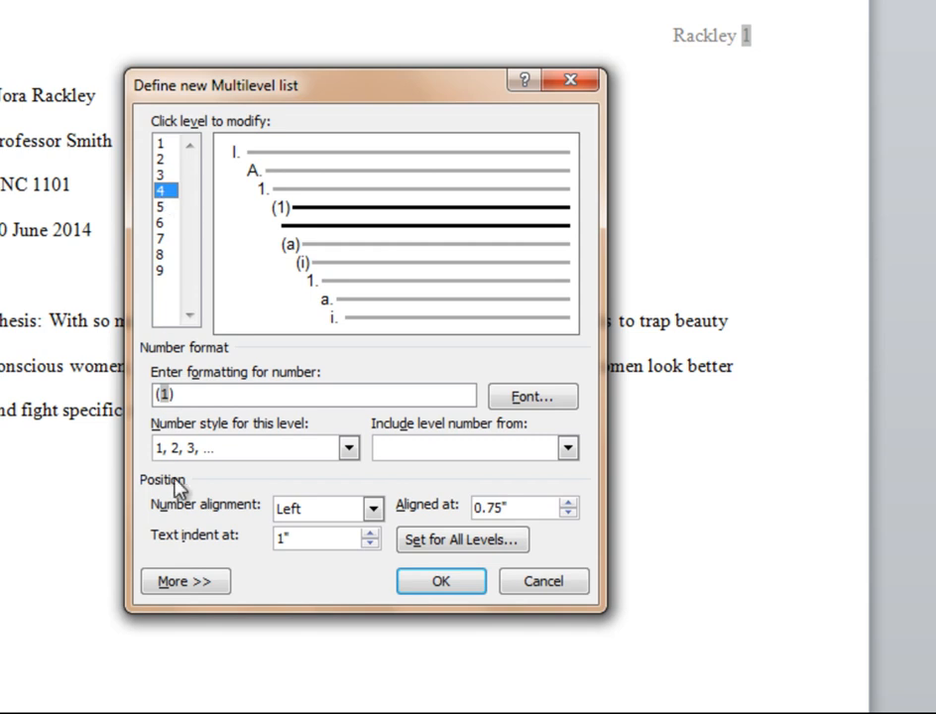
# Step: Letter level 4 with lowercase letters followed by a period (a.)
pyautogui.click(247, 447)
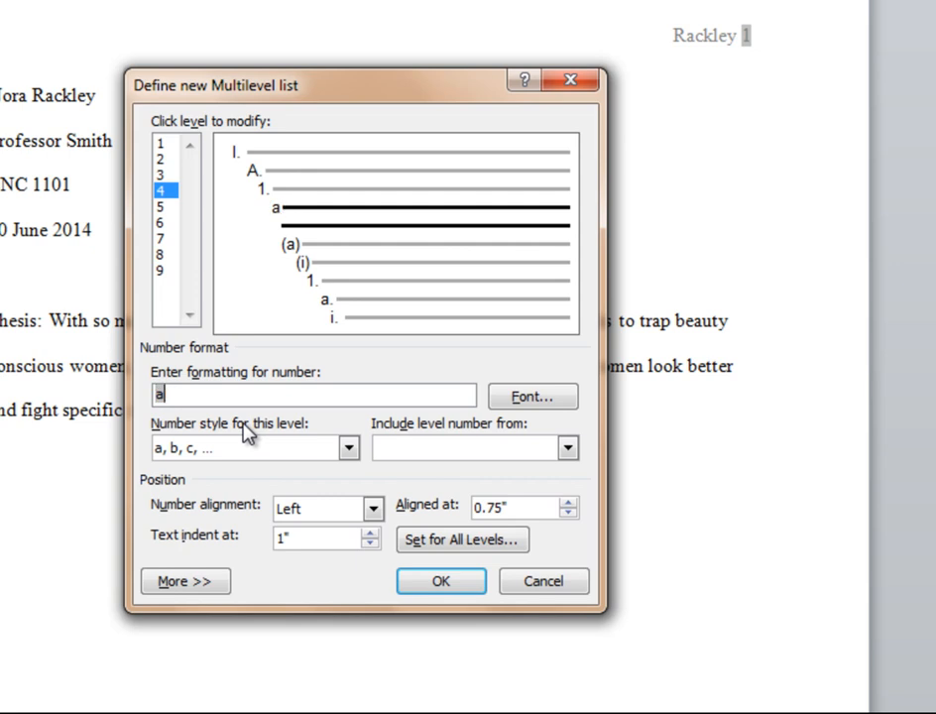
pyautogui.write('.')
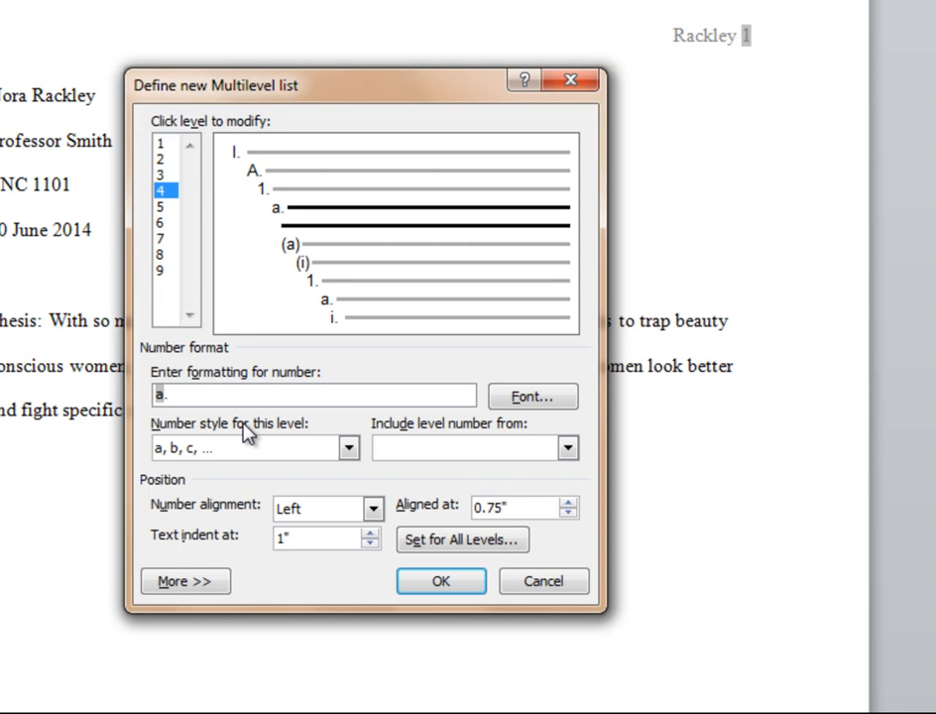
pyautogui.click(460, 539)
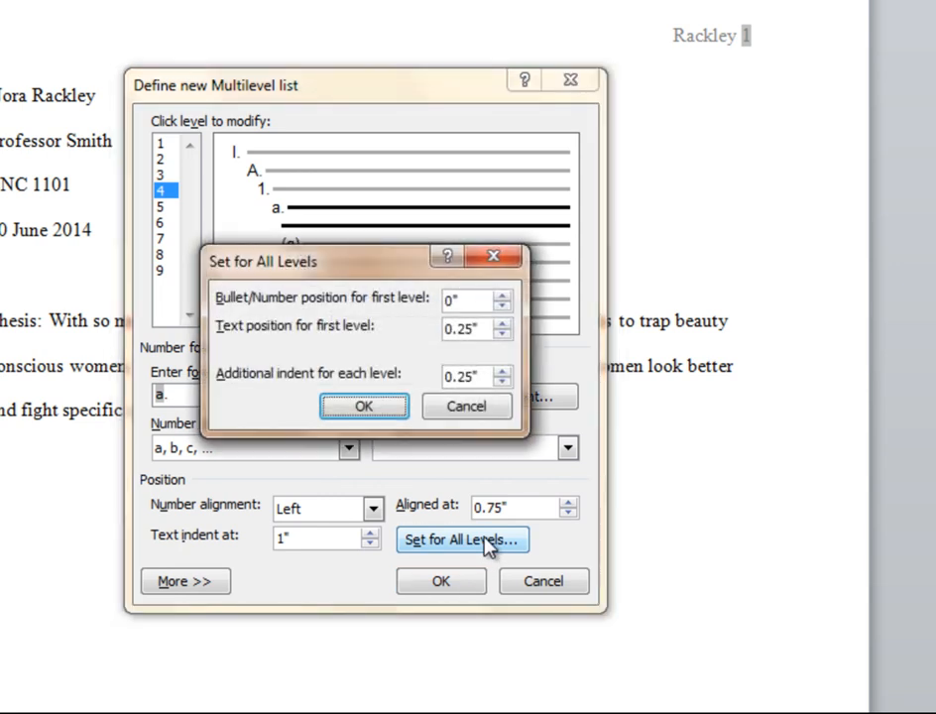
pyautogui.moveTo(503, 324)
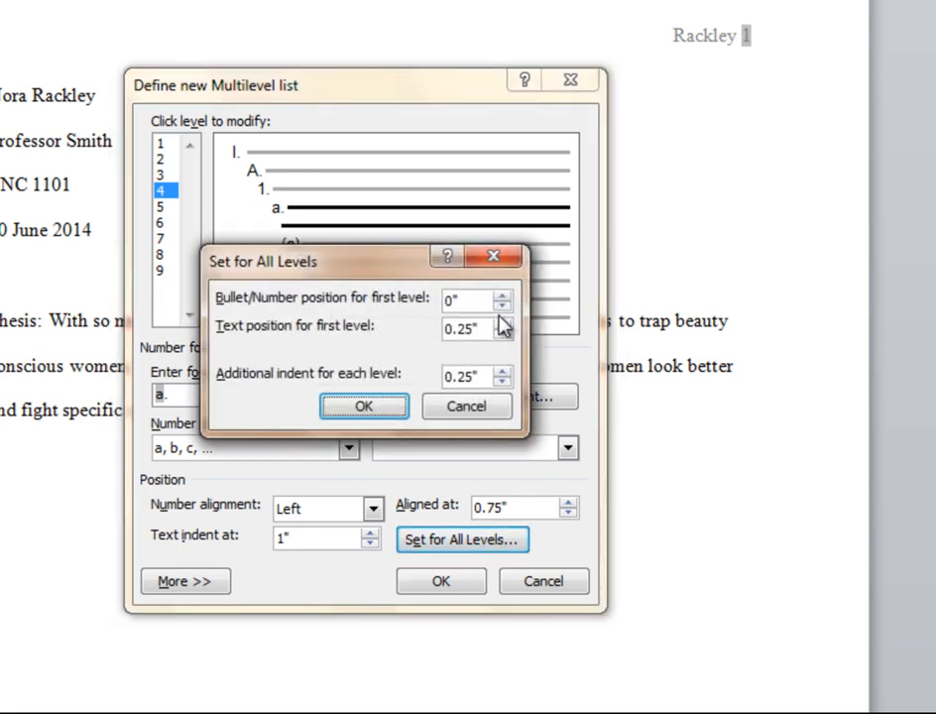
pyautogui.moveTo(312, 316)
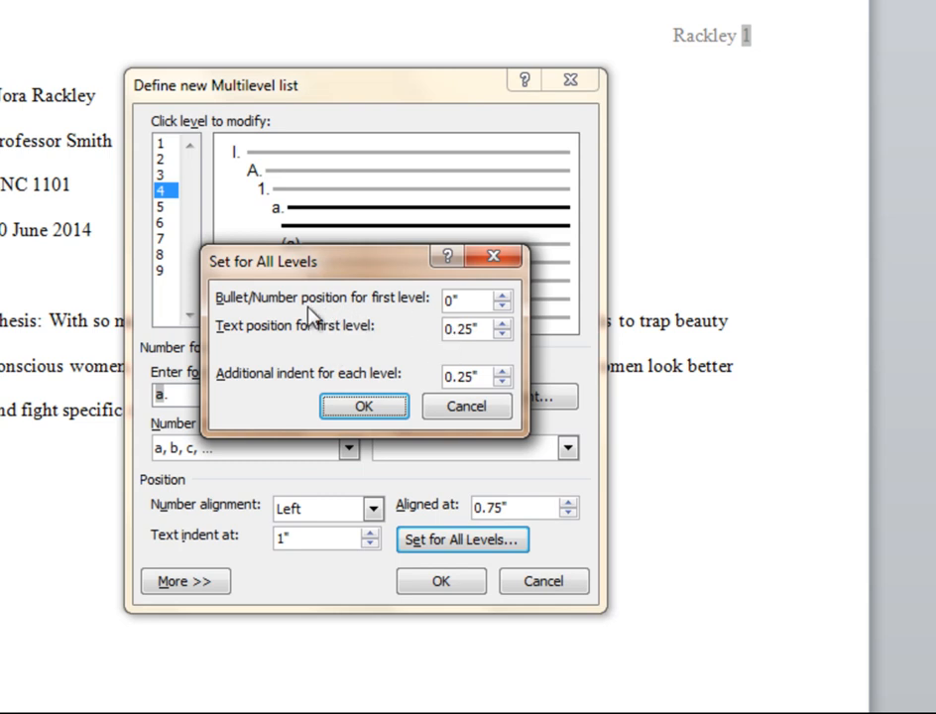
pyautogui.moveTo(480, 306)
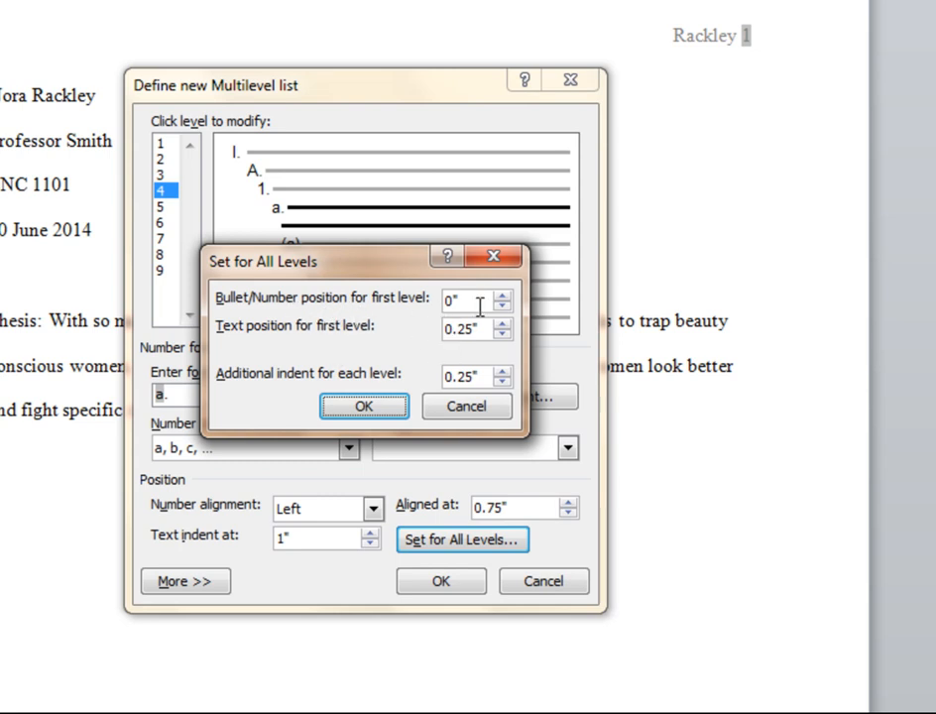
pyautogui.moveTo(335, 342)
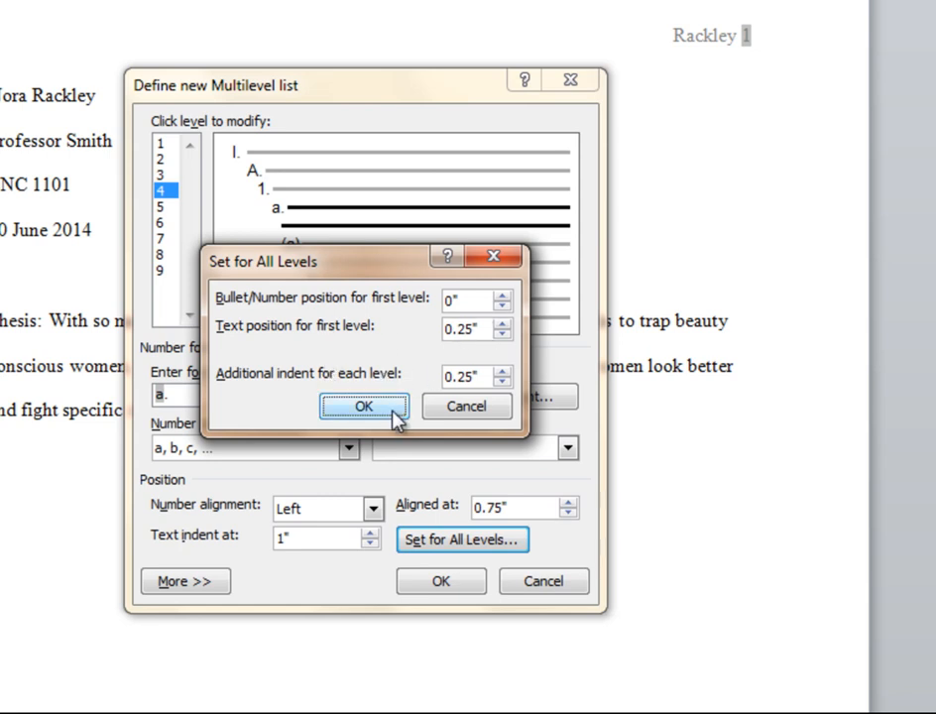
# Step: Keep 0" first position with 0.25" steps for all levels and apply the list
pyautogui.click(363, 407)
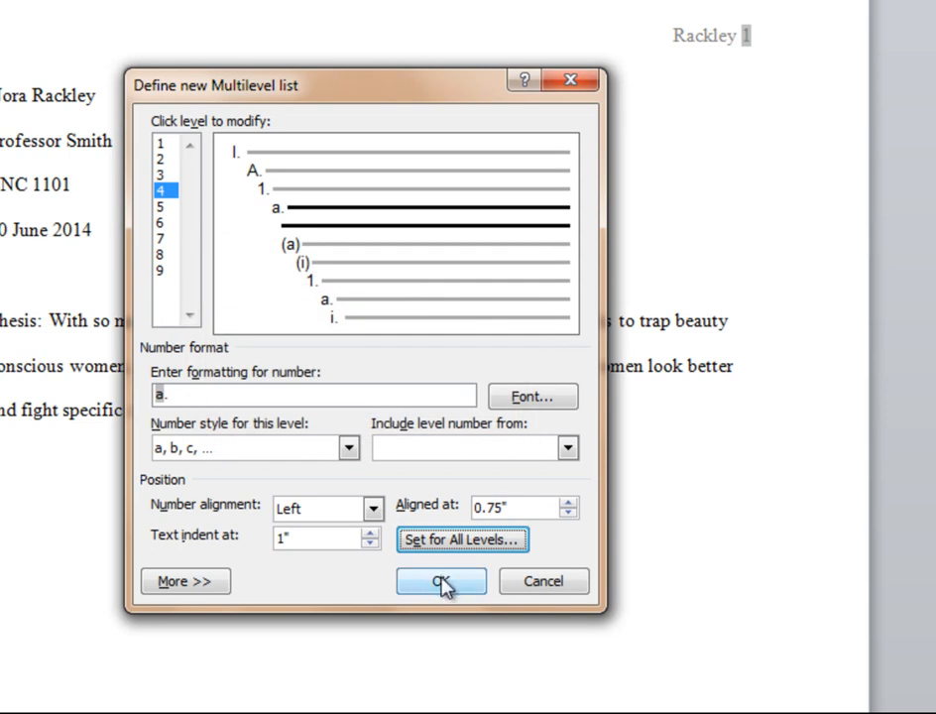
pyautogui.click(441, 581)
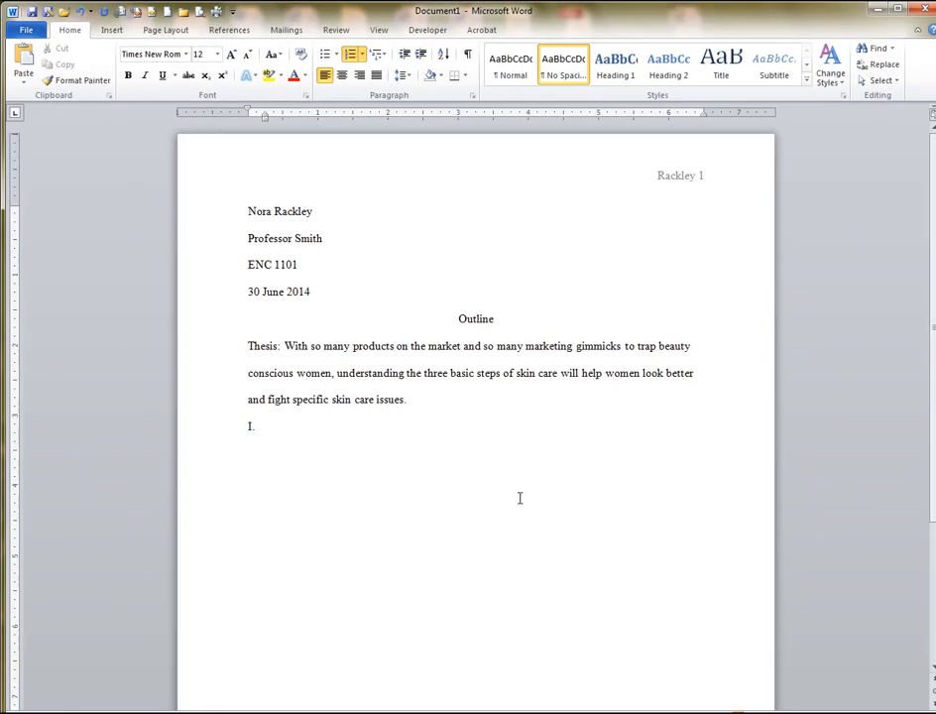
# Step: Enter outline items I. First and II. Second, then an indented sub-item A
pyautogui.write('First')
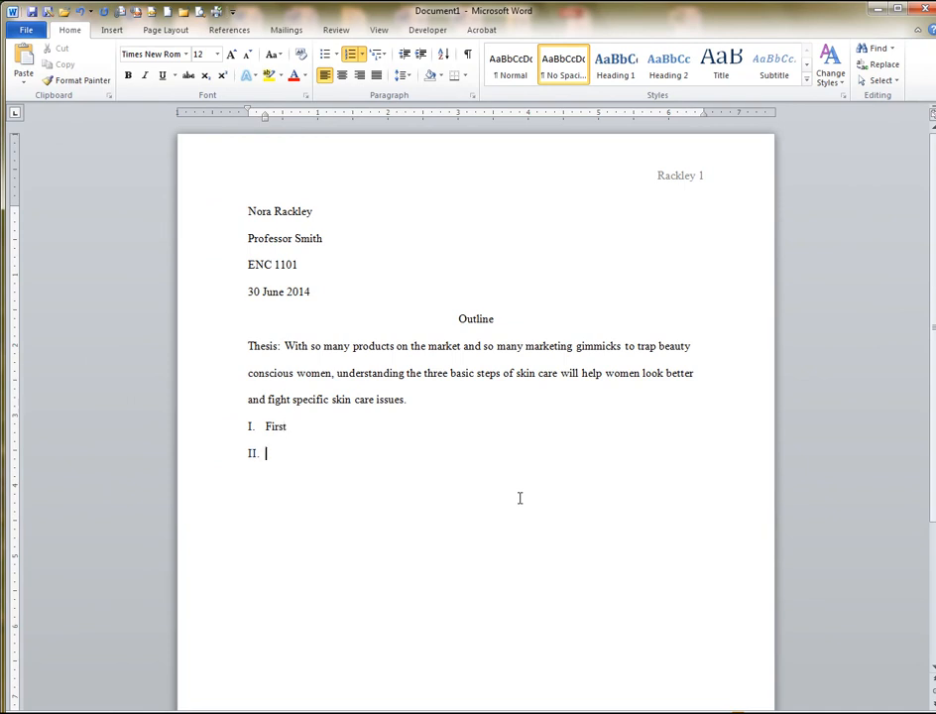
pyautogui.write('Second')
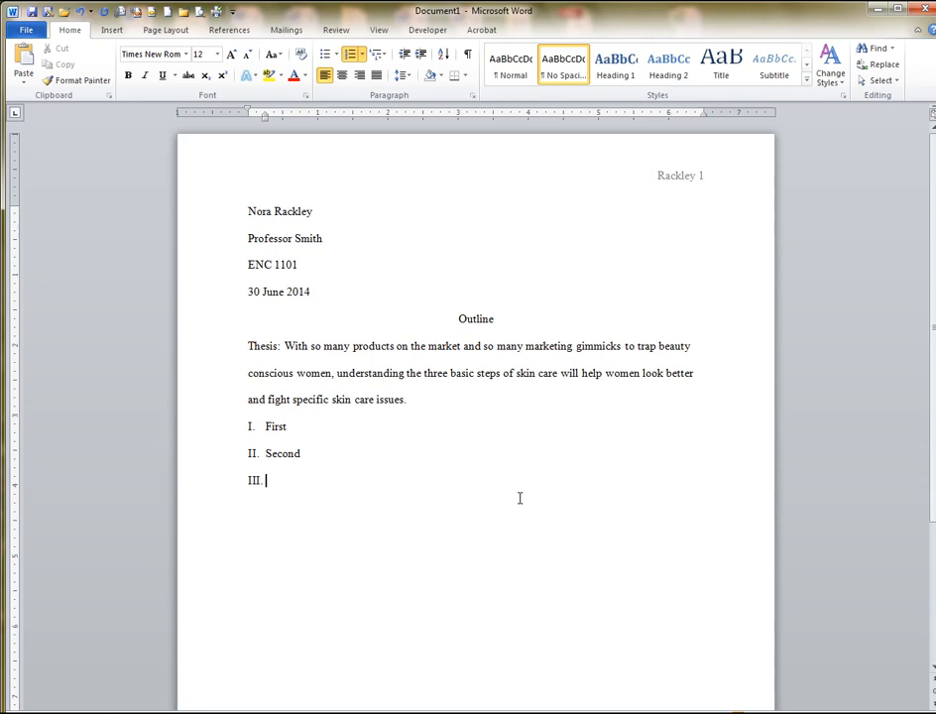
pyautogui.press('tab')
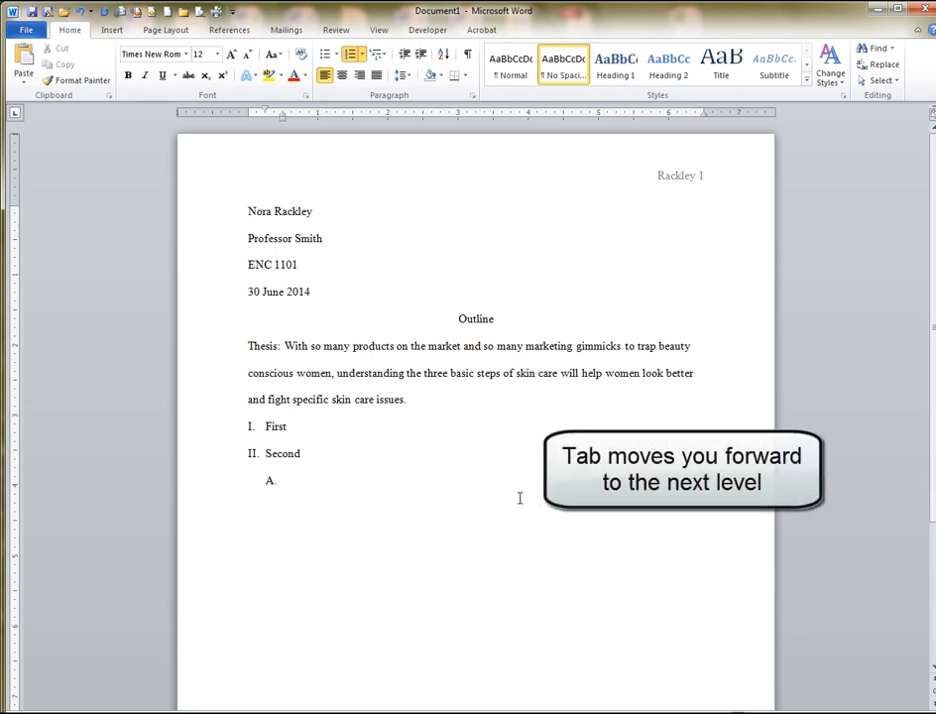
# Step: Add nested sub-items Next level, Next and numbered items, returning up a level at the end
pyautogui.write('ne')
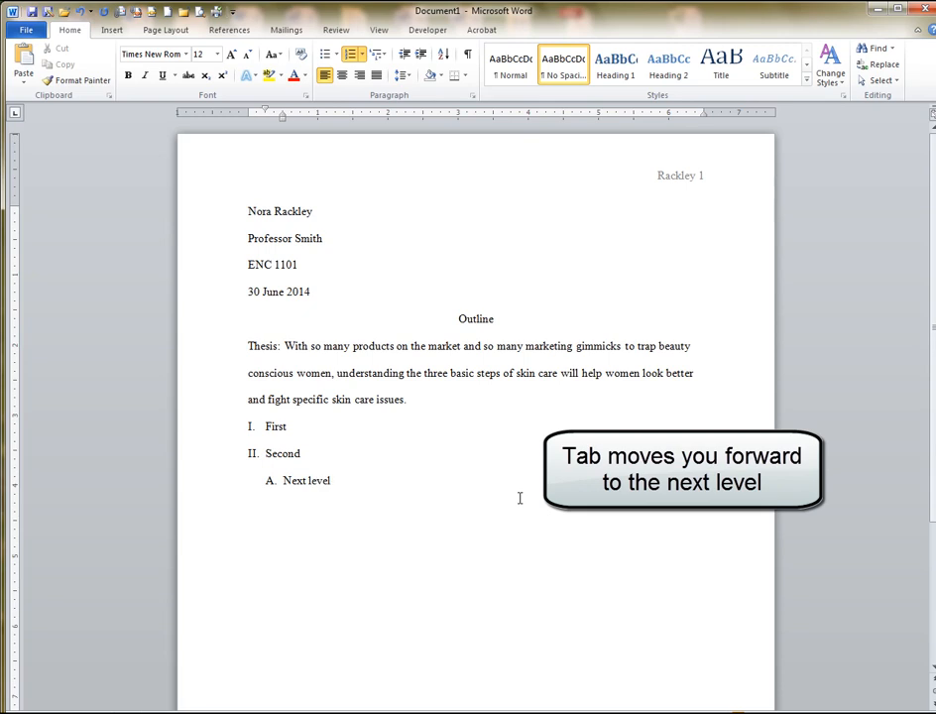
pyautogui.write('Next')
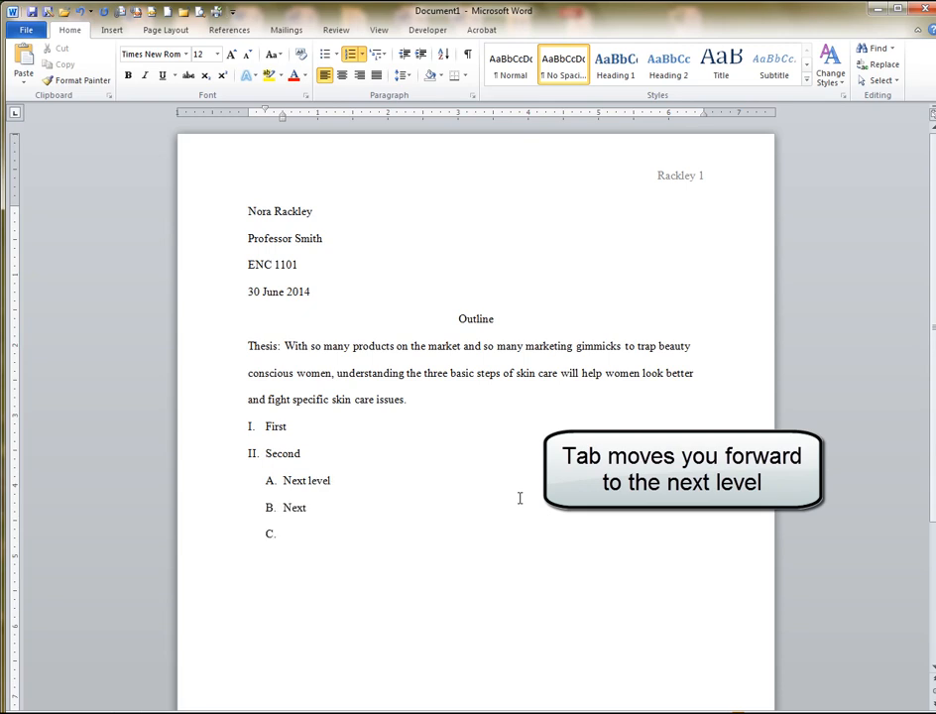
pyautogui.press('tab')
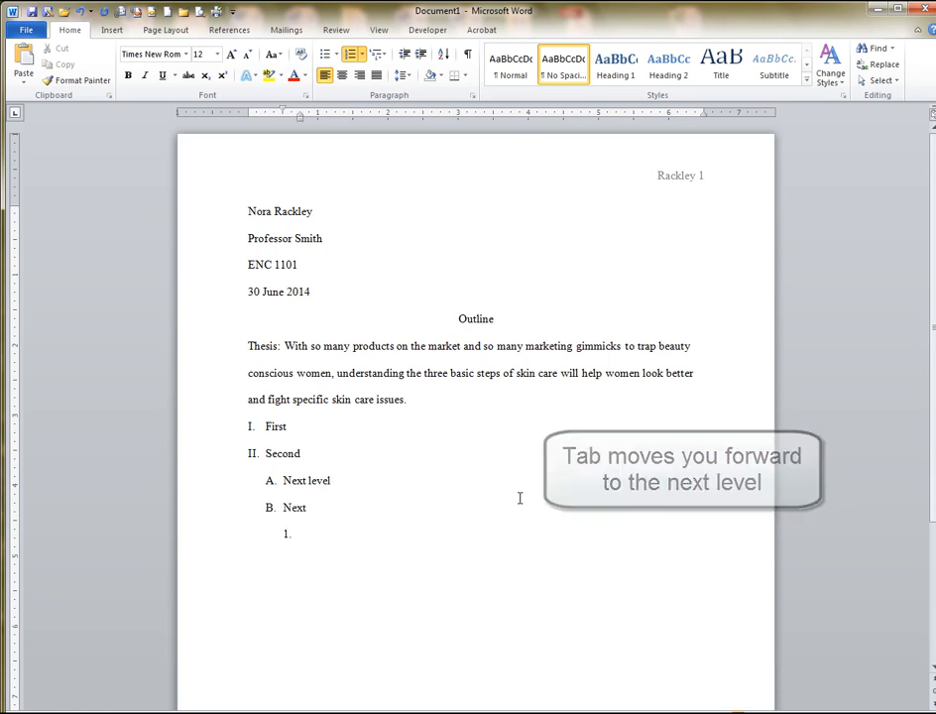
pyautogui.write('Next')
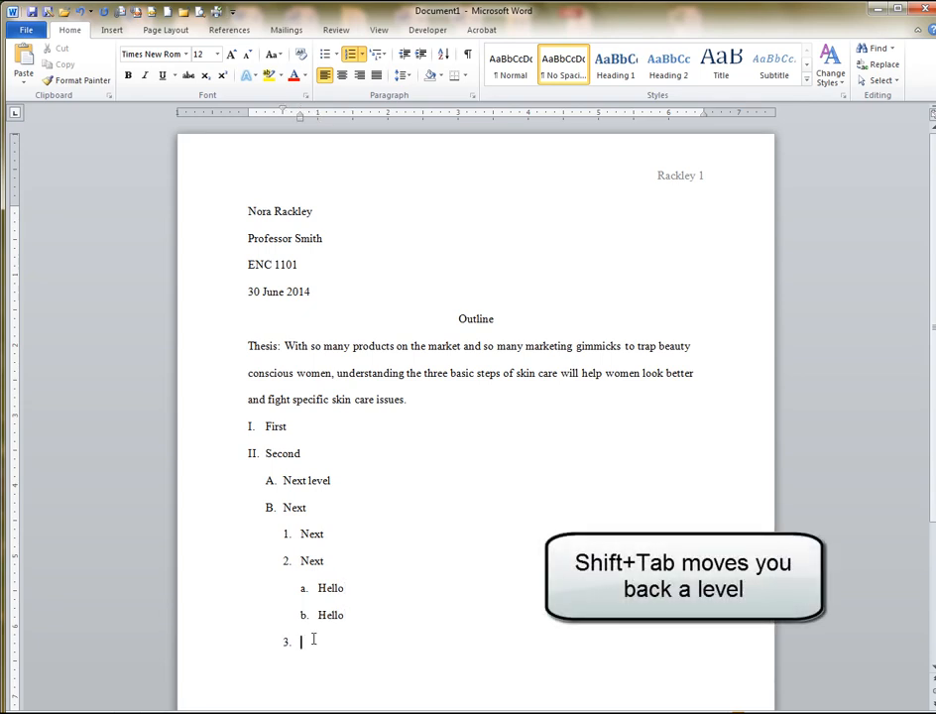
pyautogui.press('shift+tab')
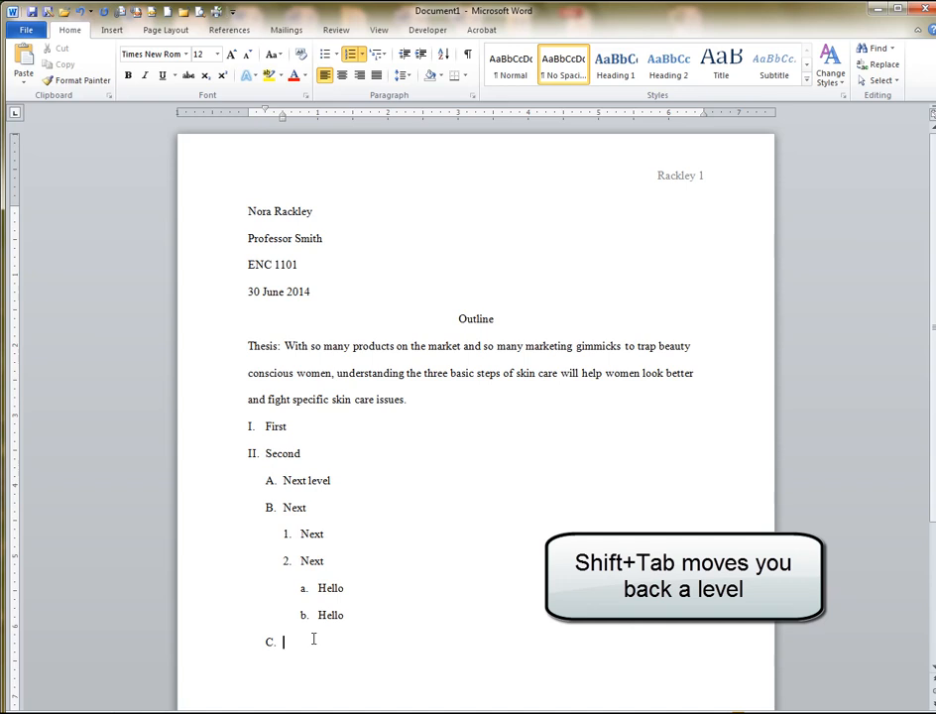